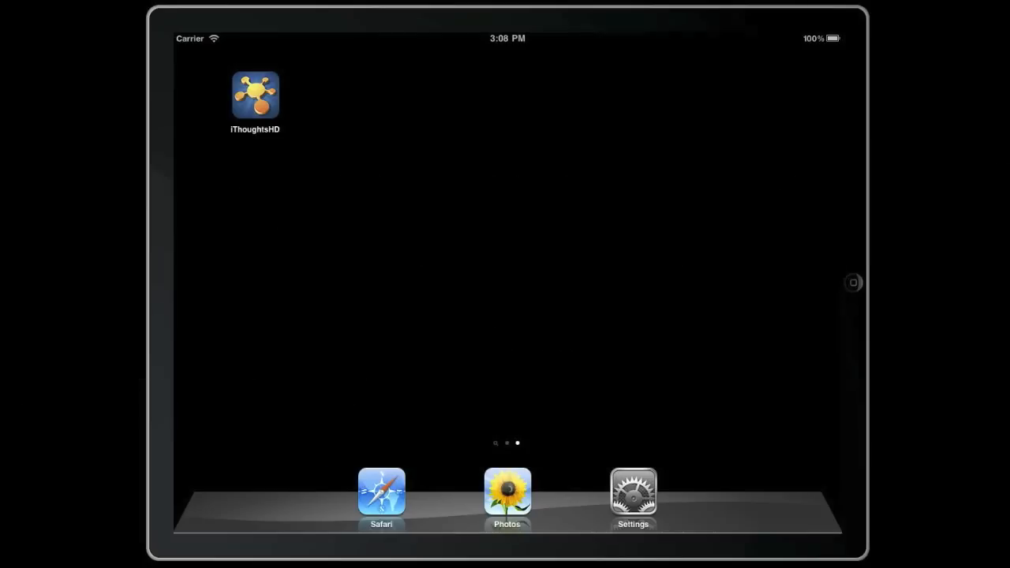
pyautogui.moveTo(250, 103)
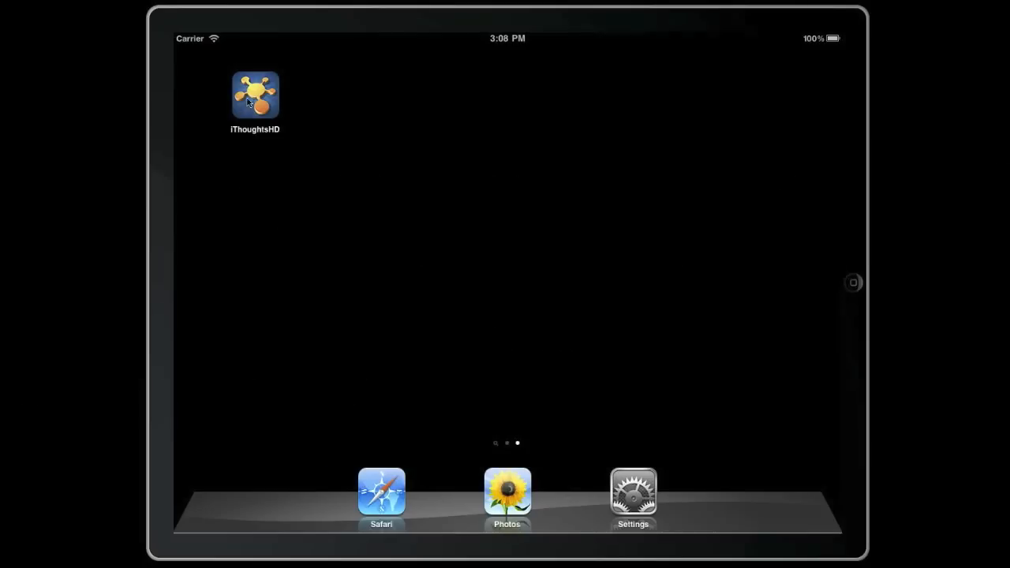
# Launch iThoughtsHD and type 'omni' as the name of a new map.
pyautogui.click(255, 94)
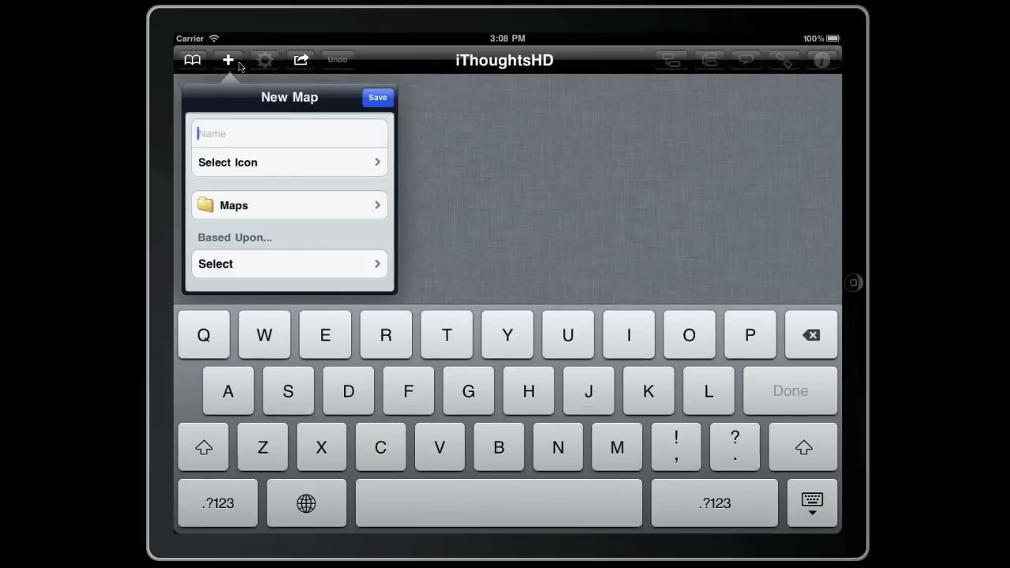
pyautogui.write('omni')
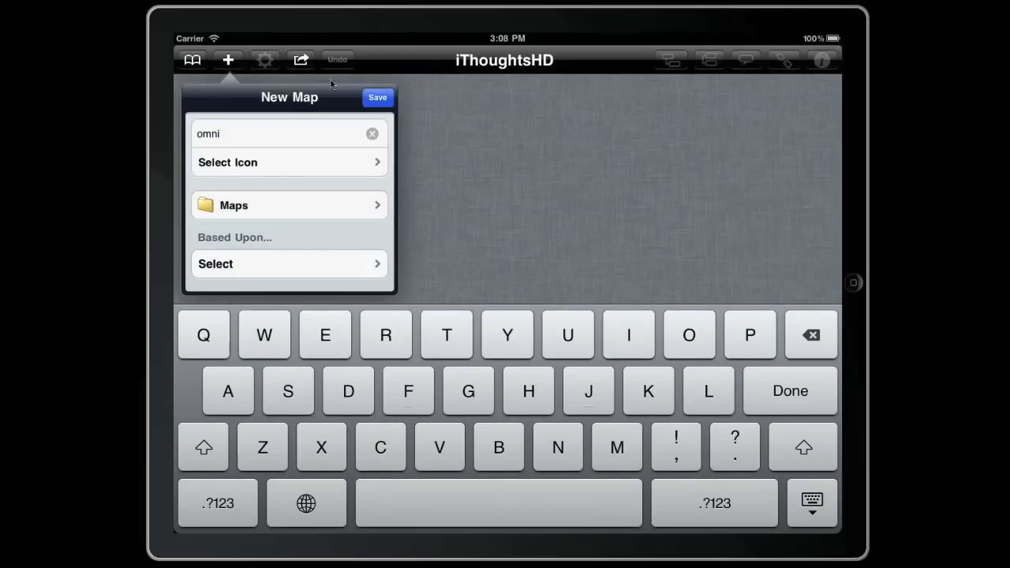
# Save the omni map and add Idea1, Idea2, Idea3, with three subtopics under Idea3.
pyautogui.click(377, 97)
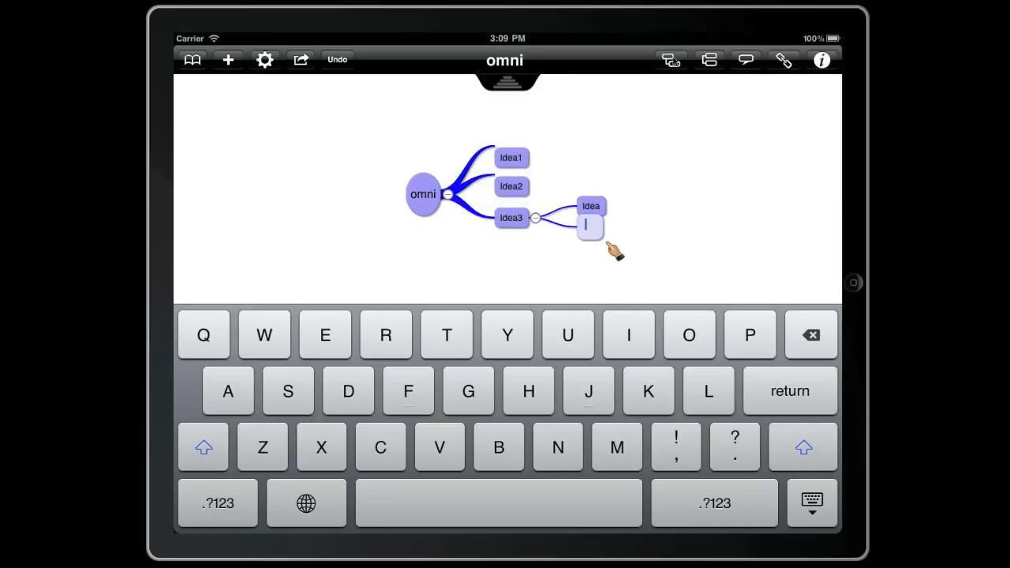
pyautogui.press('return')
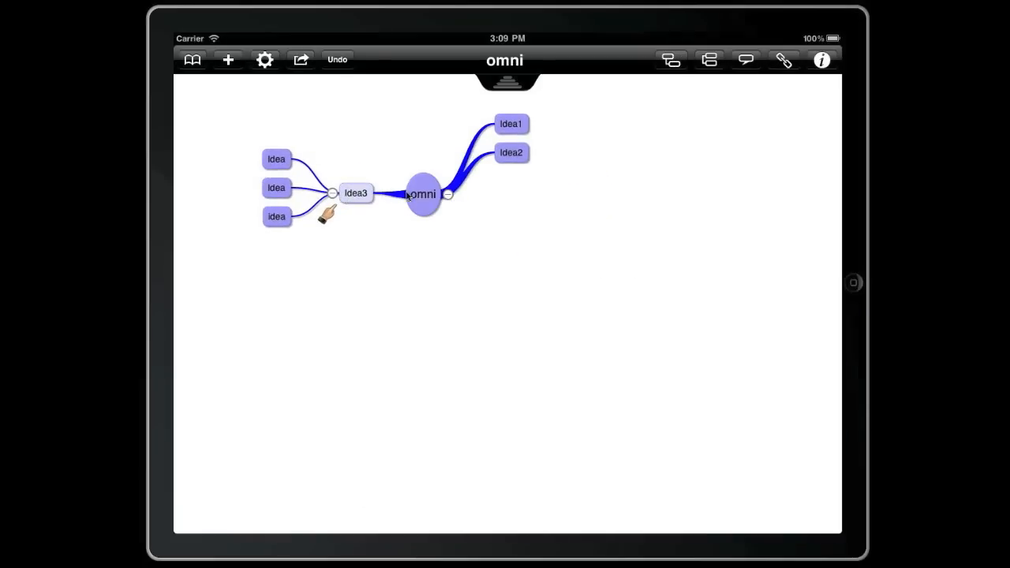
# Select Idea1 and write the note 'This is a note against idea1'.
pyautogui.click(424, 195)
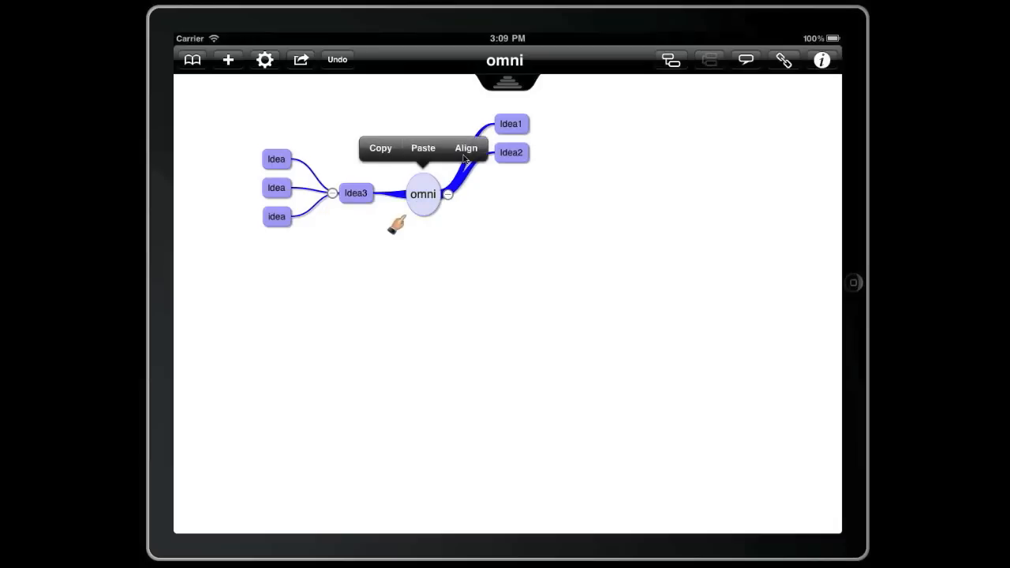
pyautogui.click(465, 148)
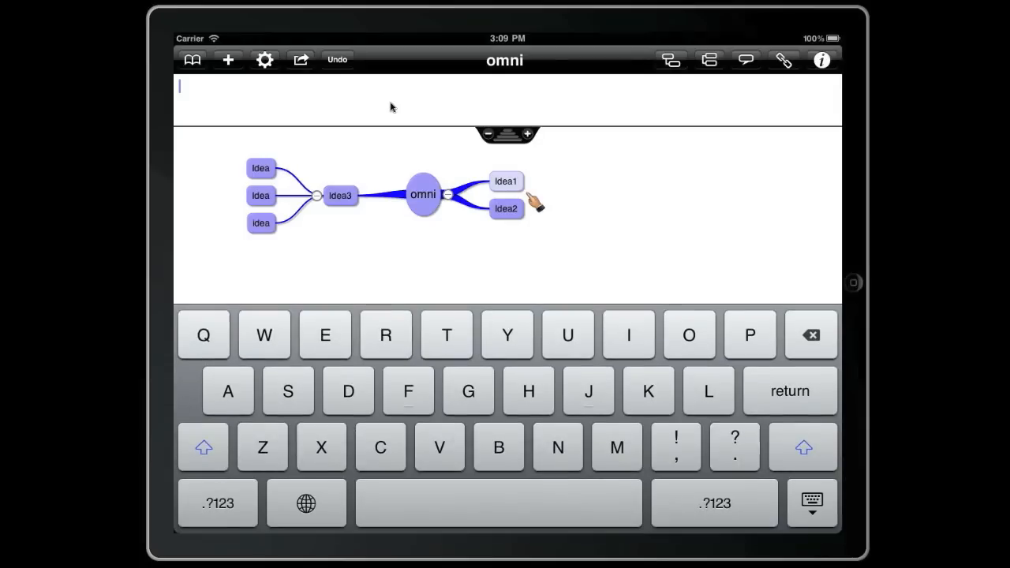
pyautogui.write('This is a note against idea1')
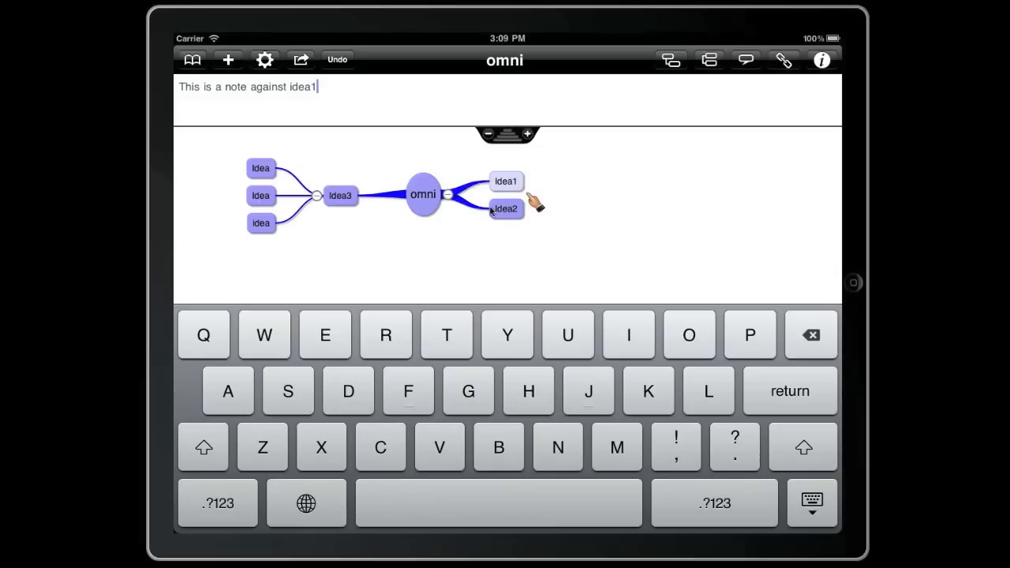
pyautogui.click(507, 209)
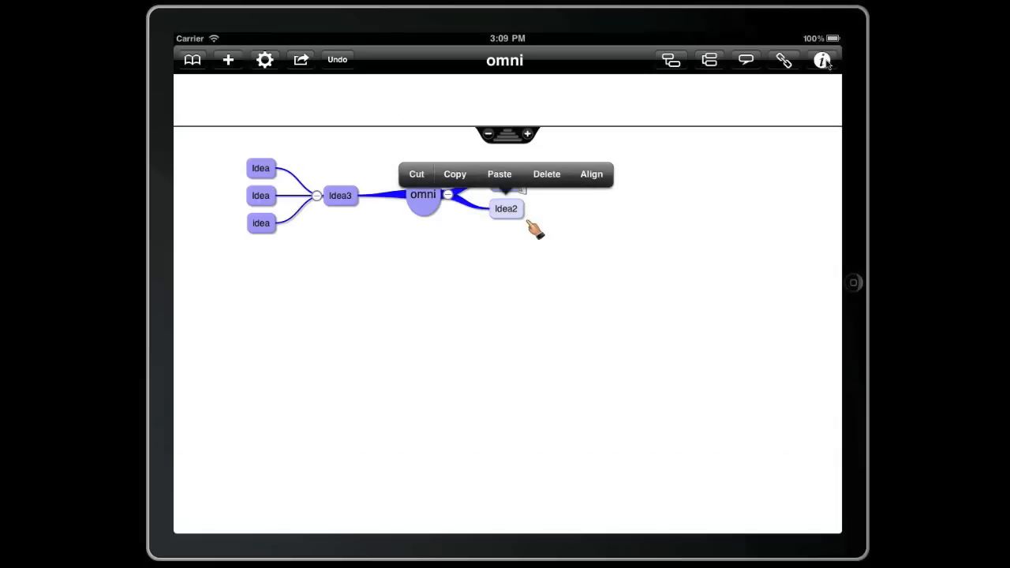
pyautogui.click(826, 57)
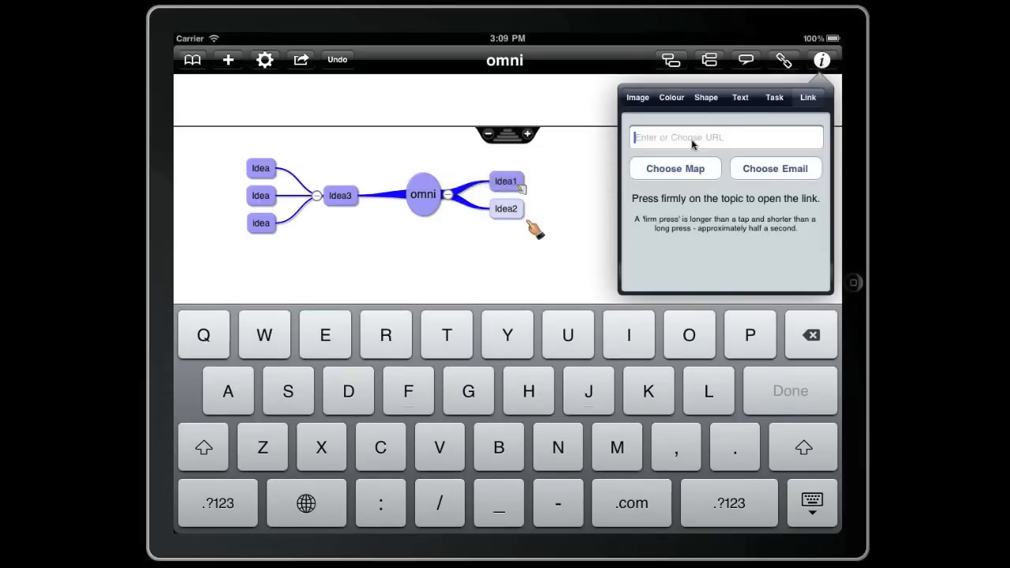
pyautogui.write('www.ithoughts.co.')
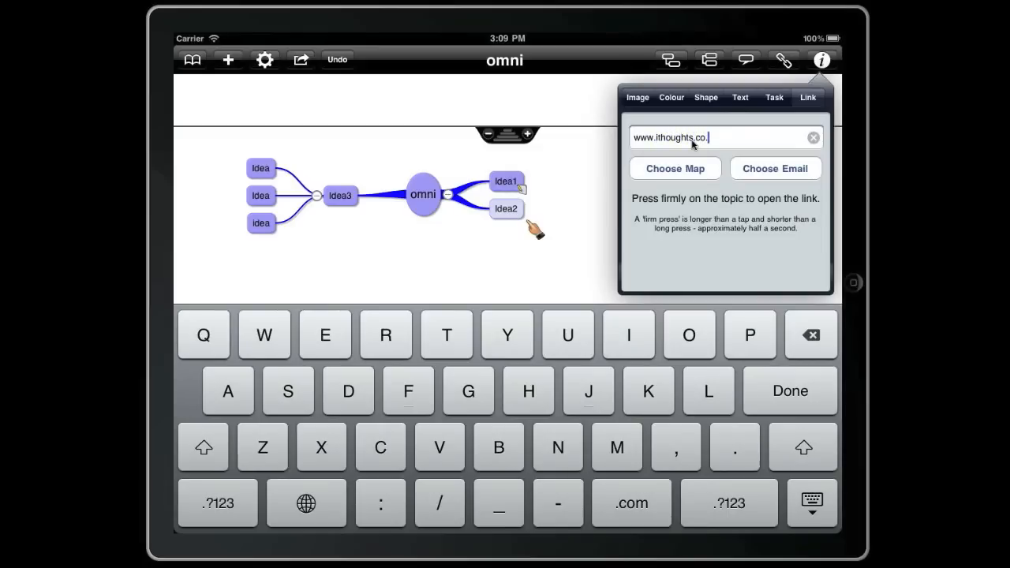
pyautogui.write('uk')
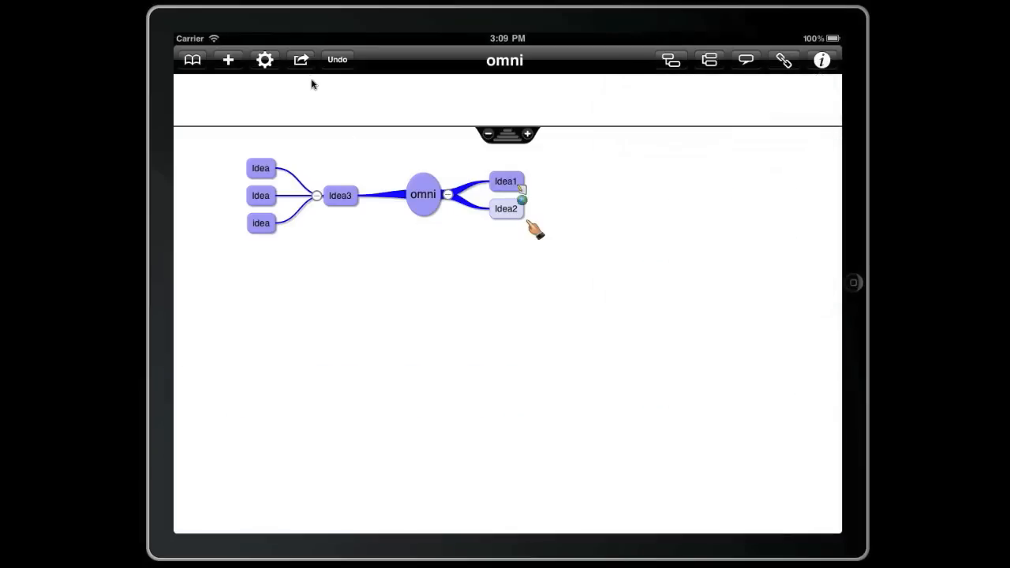
# Tick OPML in Export Options, then send the map to Dropbox.
pyautogui.click(302, 61)
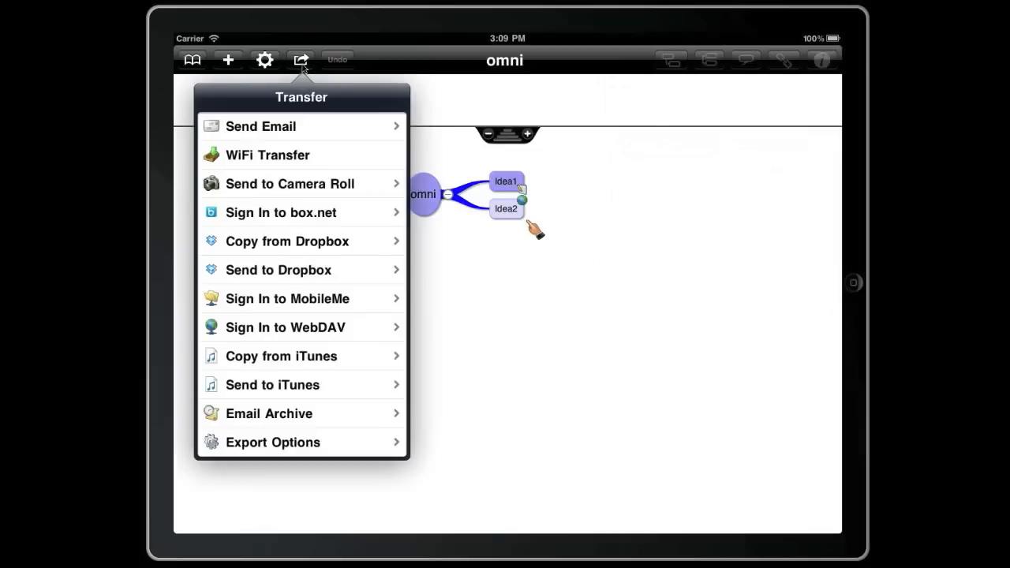
pyautogui.click(273, 442)
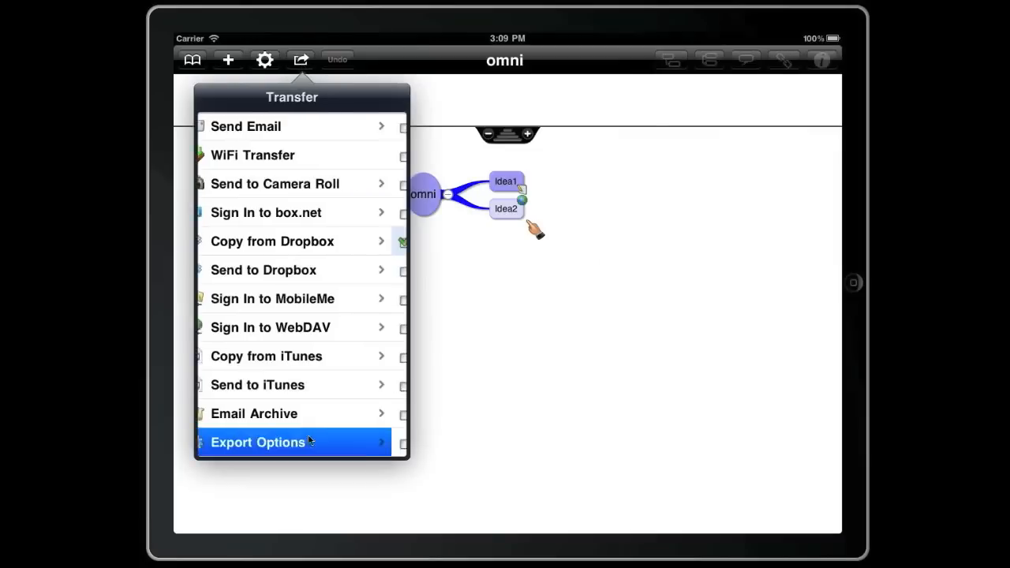
pyautogui.click(258, 442)
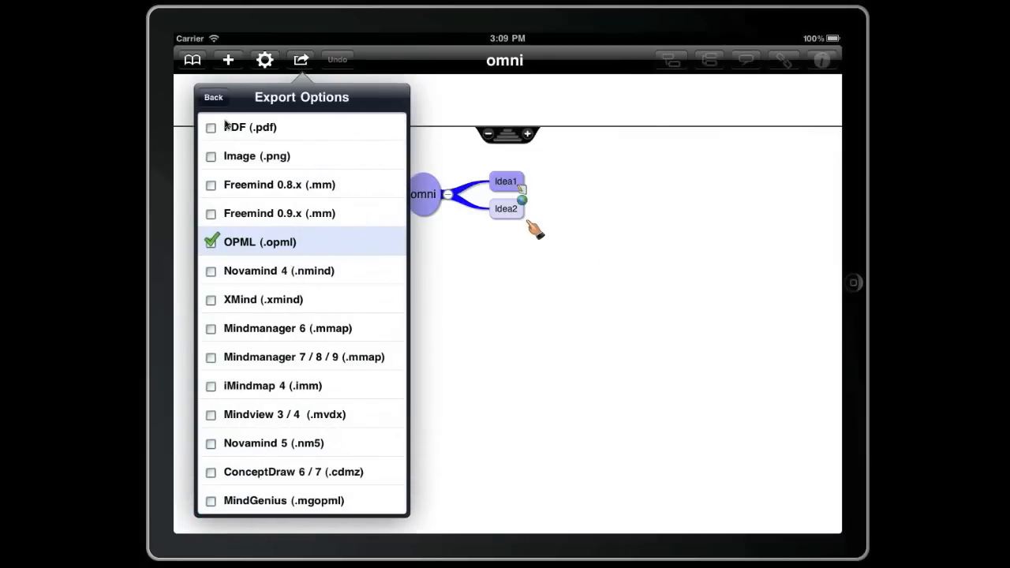
pyautogui.click(213, 96)
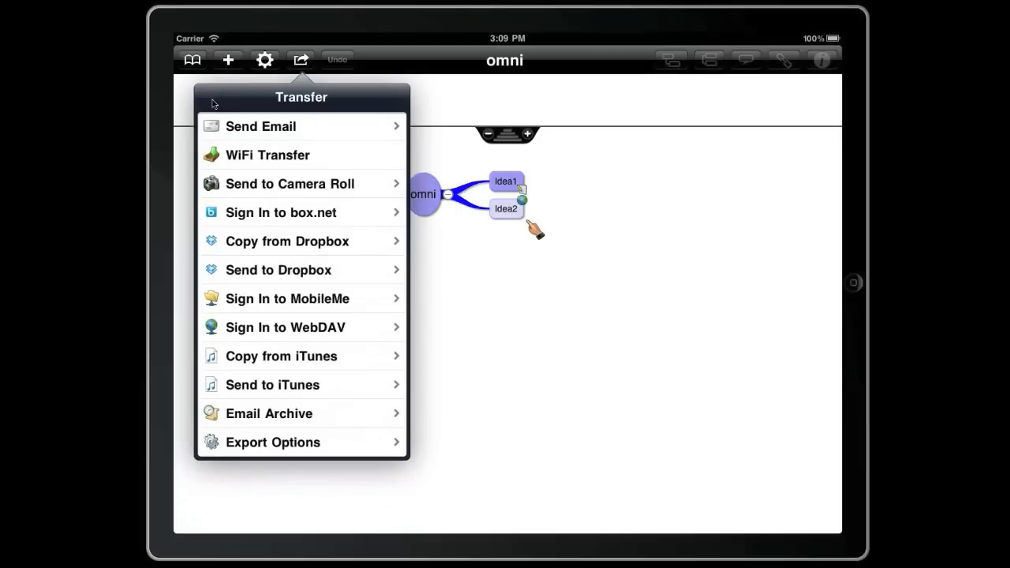
pyautogui.click(279, 270)
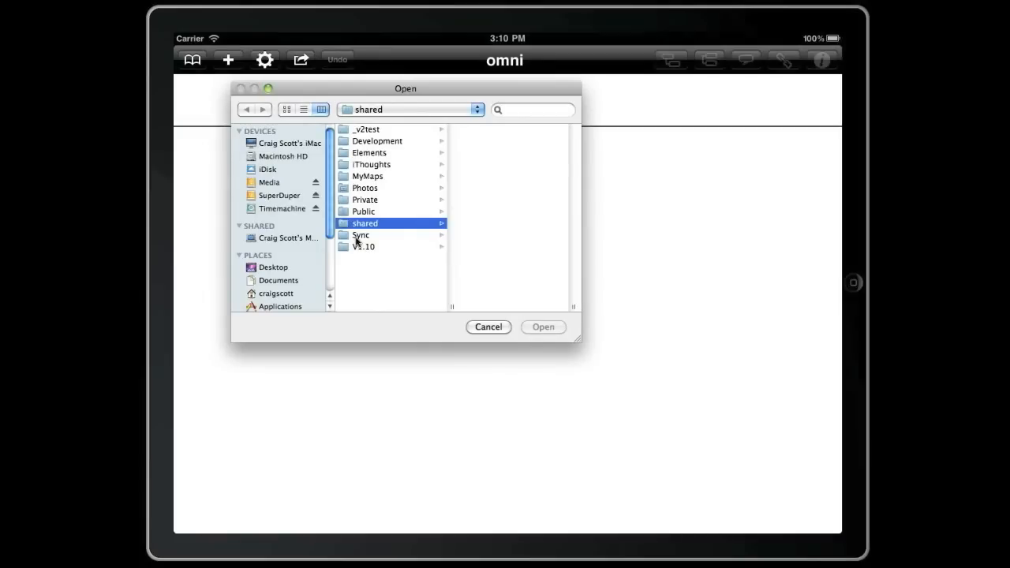
# Browse into the shared Dropbox folder and open omni.opml.
pyautogui.click(366, 224)
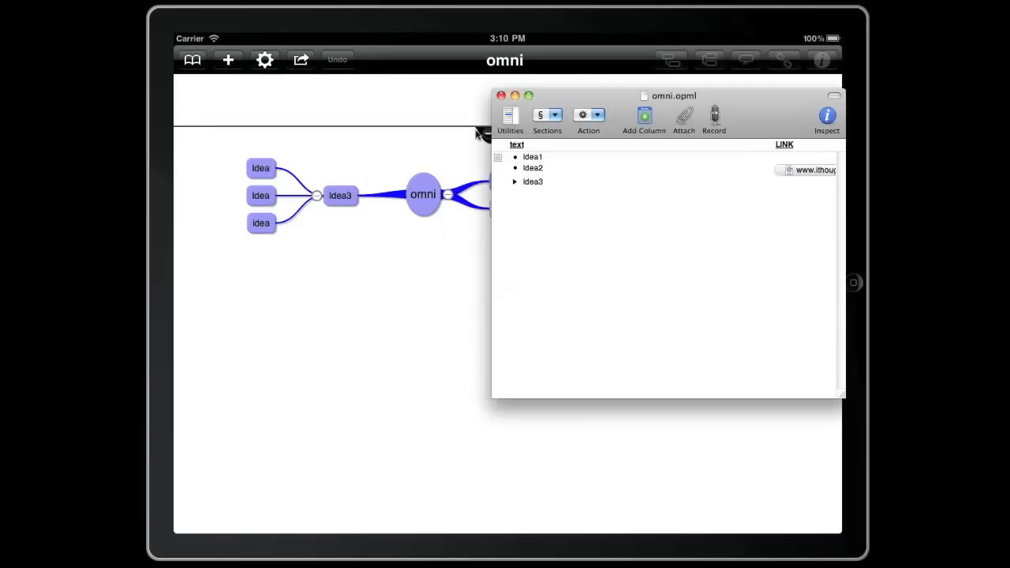
pyautogui.moveTo(722, 103)
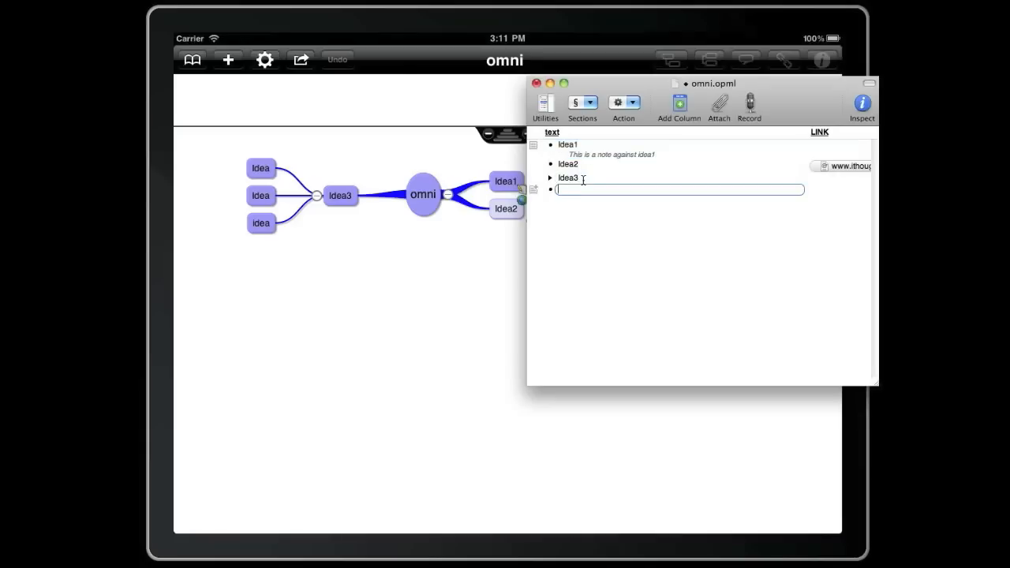
# Type 'idea4' into a new row below Idea3.
pyautogui.write('idea4')
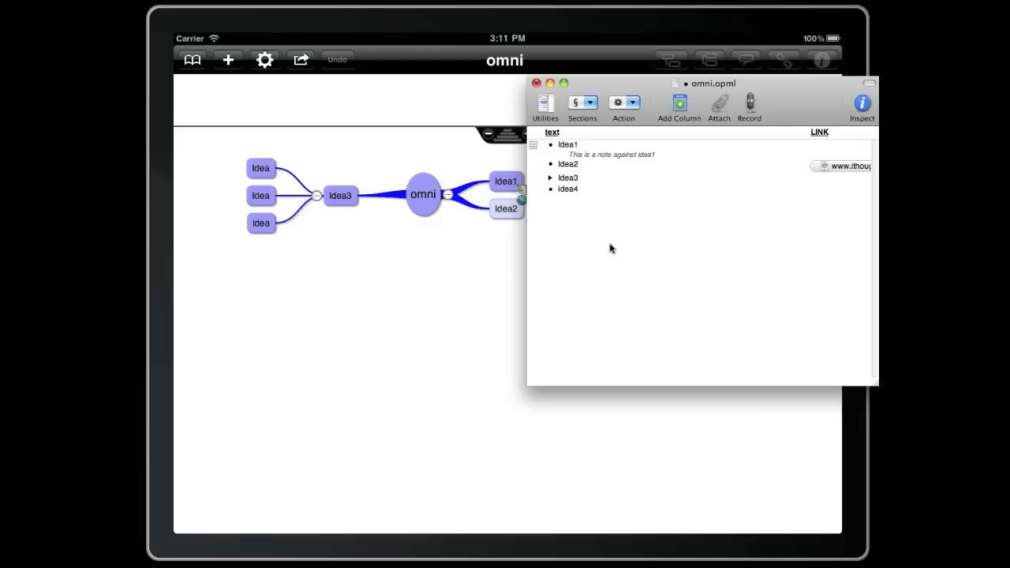
pyautogui.moveTo(793, 96)
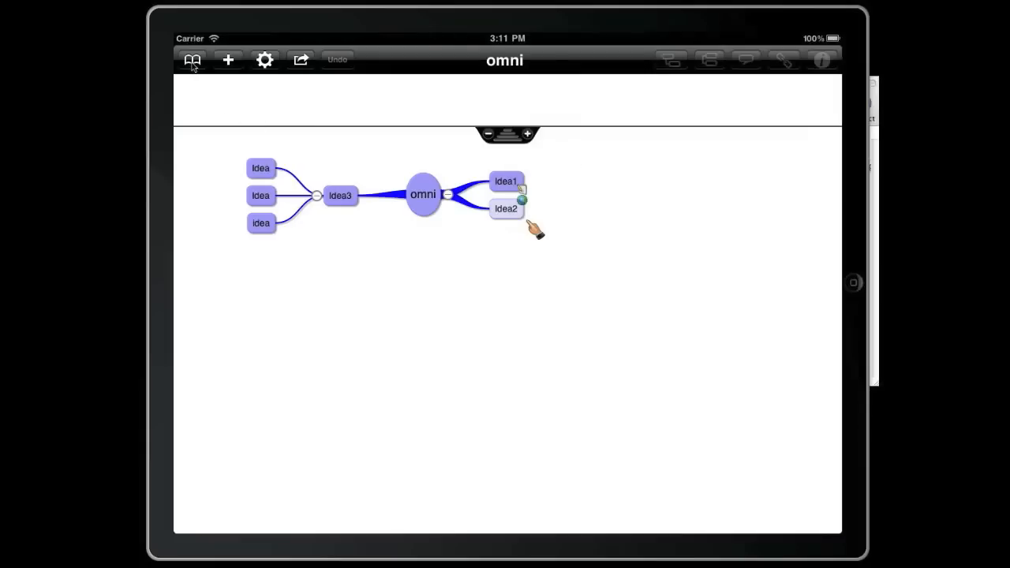
# From the Maps list, copy omni's newer Dropbox version over the local map.
pyautogui.click(193, 60)
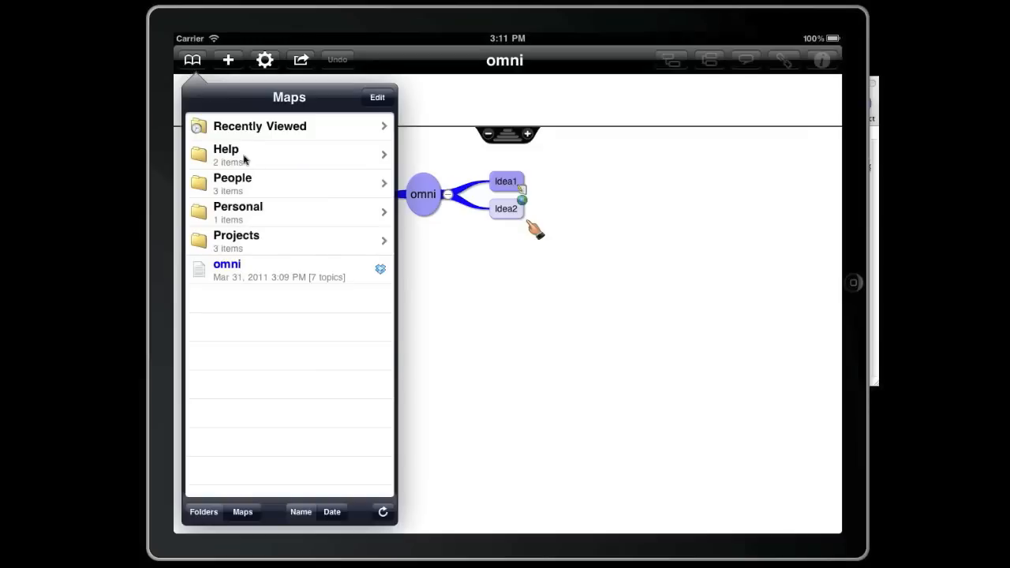
pyautogui.click(381, 269)
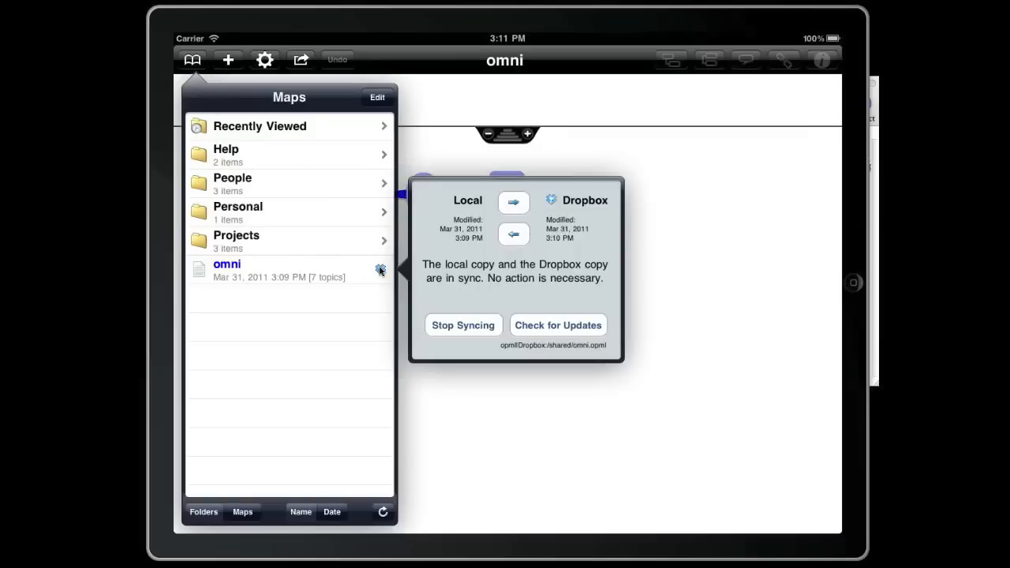
pyautogui.moveTo(515, 234)
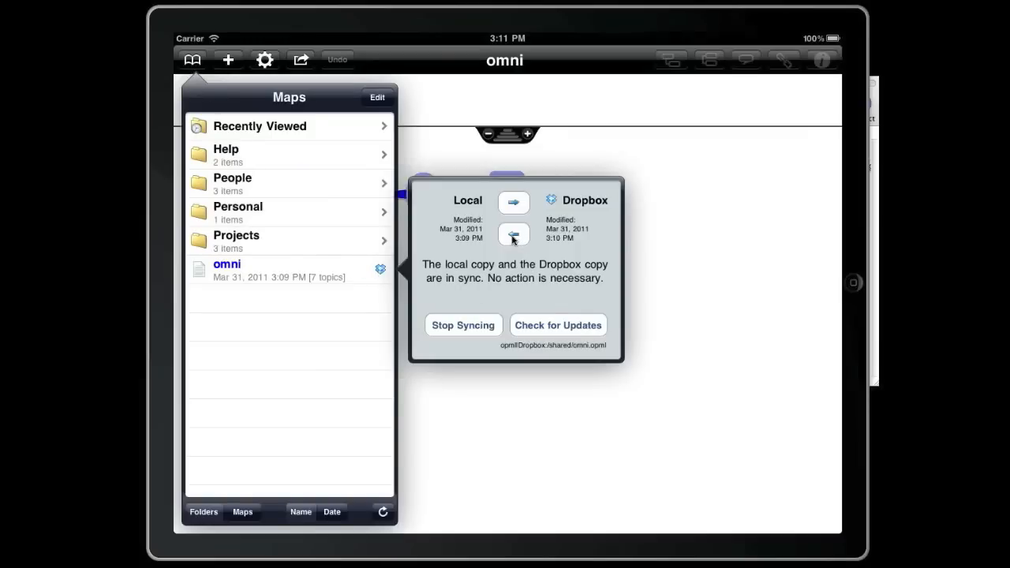
pyautogui.click(514, 235)
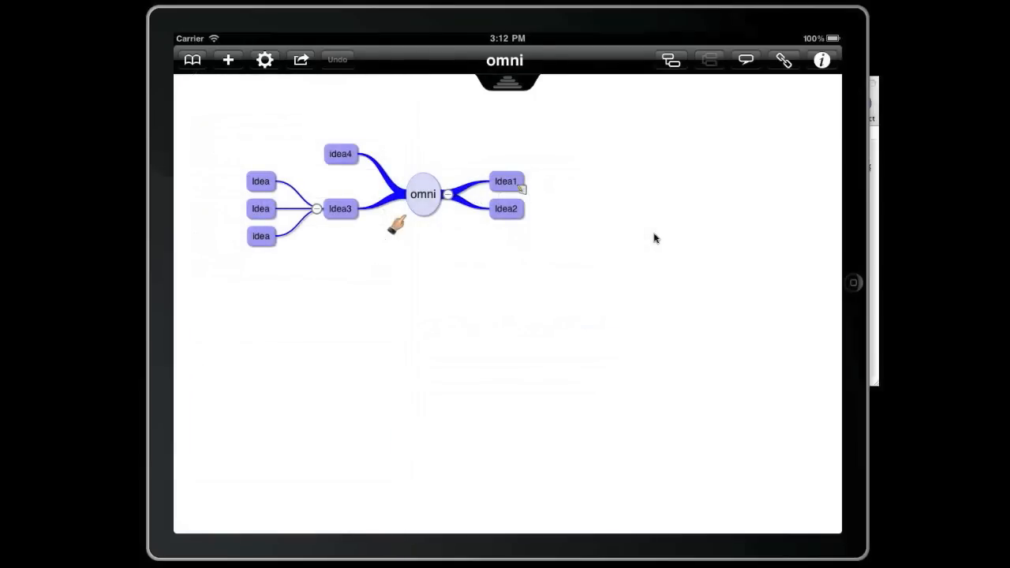
pyautogui.moveTo(644, 238)
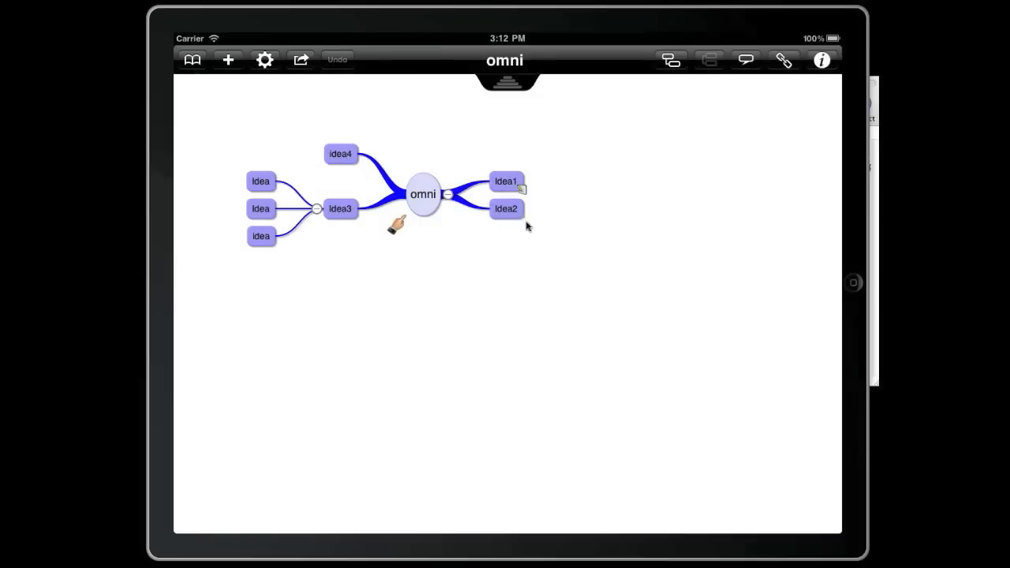
pyautogui.moveTo(762, 292)
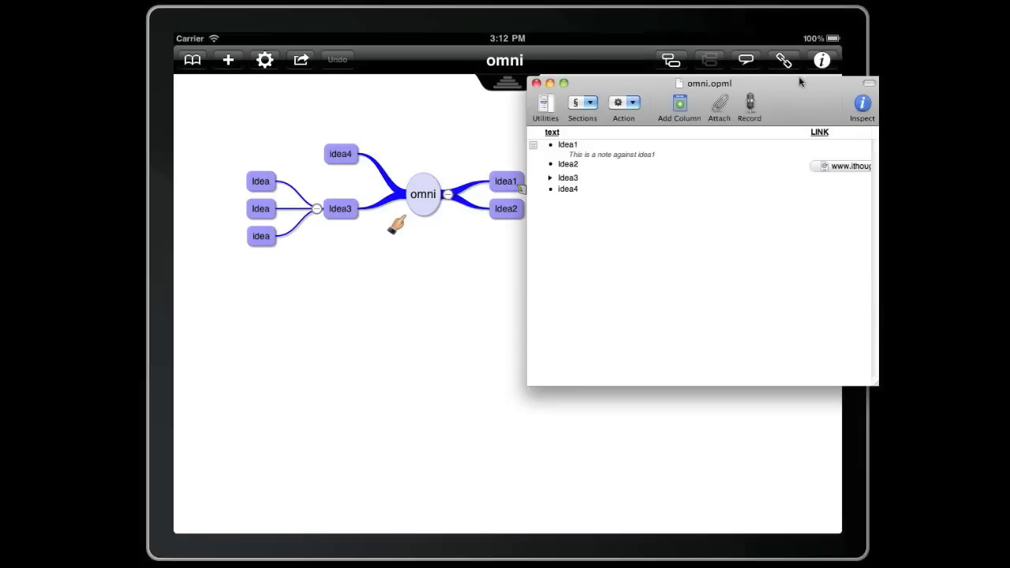
# Drag the OmniOutliner window below the map to compare it with the idea4 branch.
pyautogui.moveTo(708, 83); pyautogui.dragTo(636, 231)
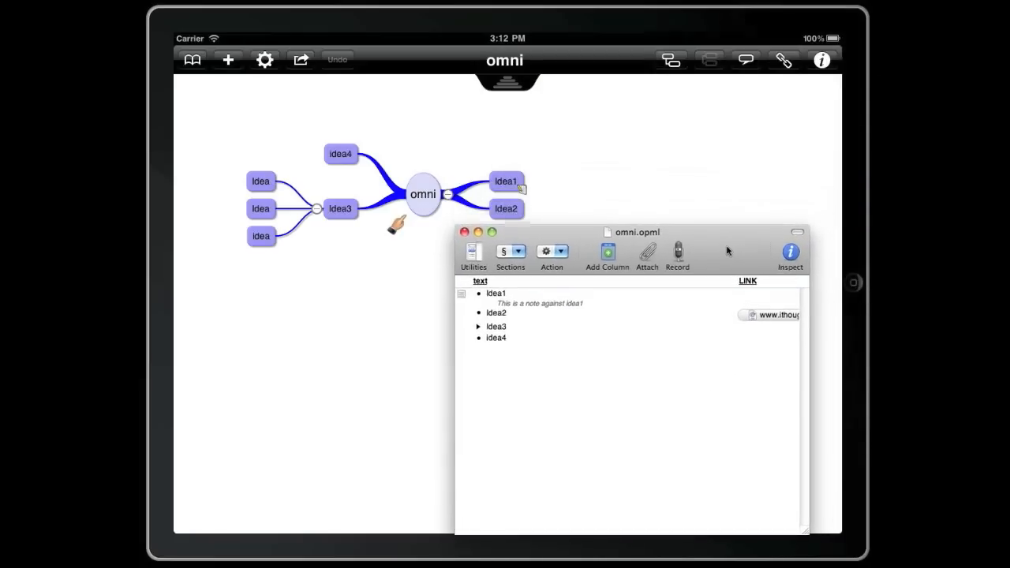